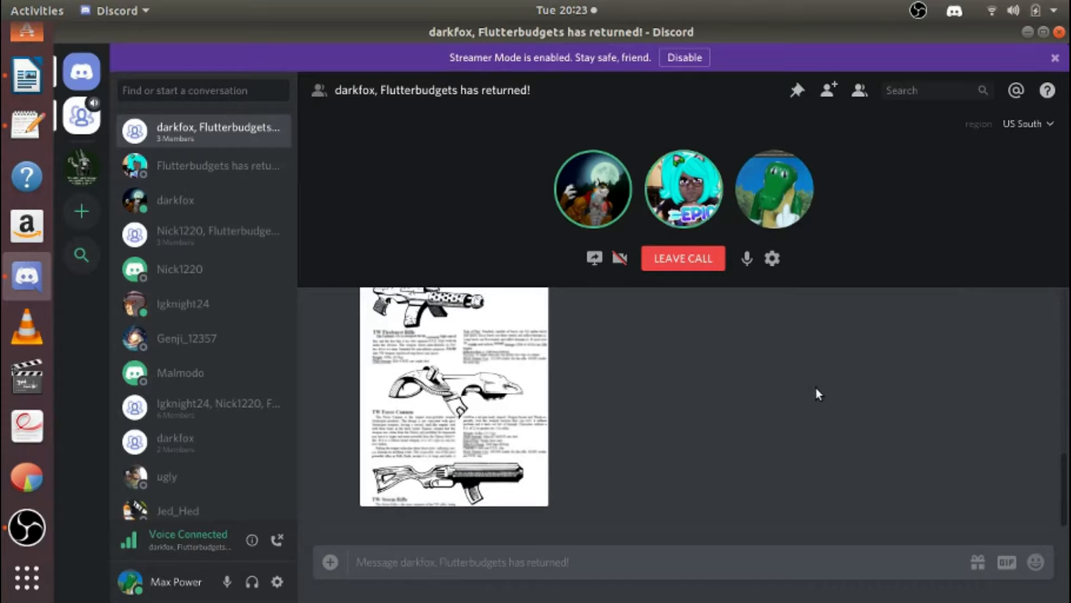
Step: Enlarge the shared weapon-catalog page image in the full-size viewer over the call chat
left_click(453, 396)
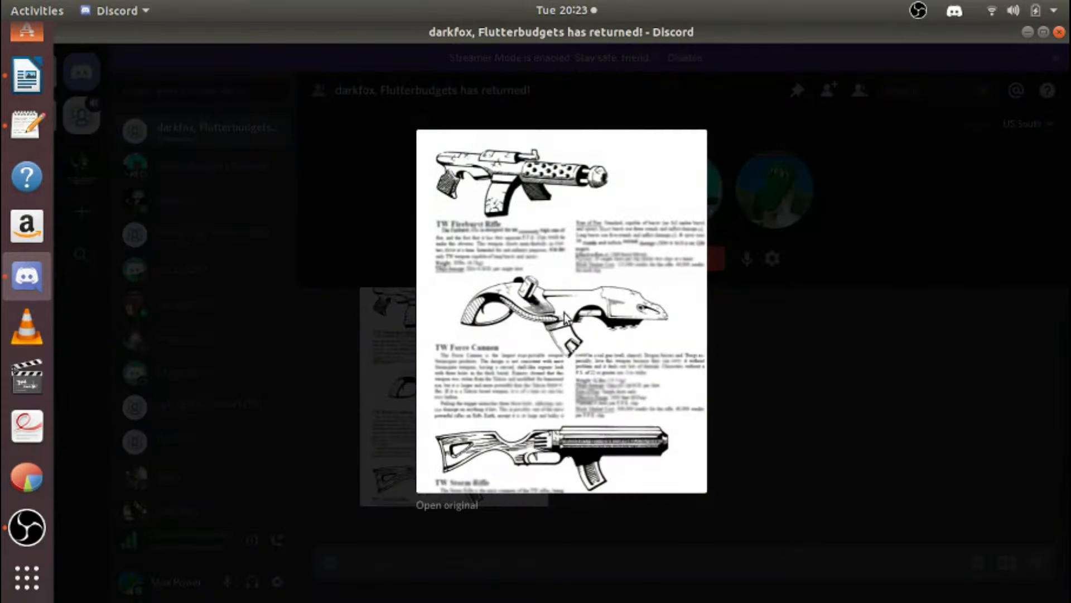